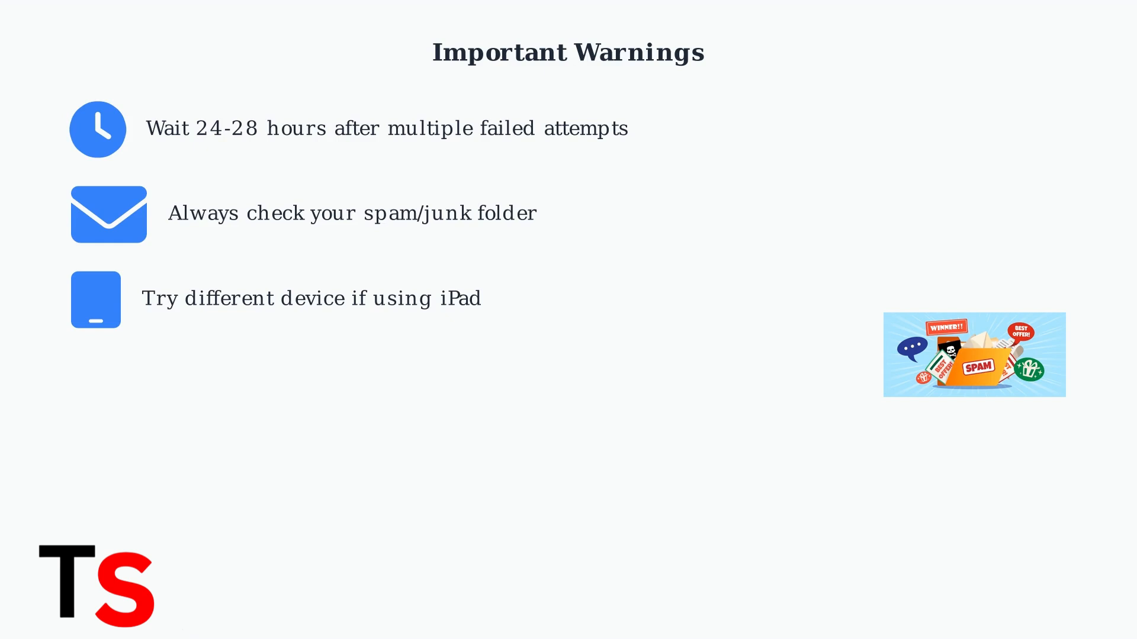
key(Right)
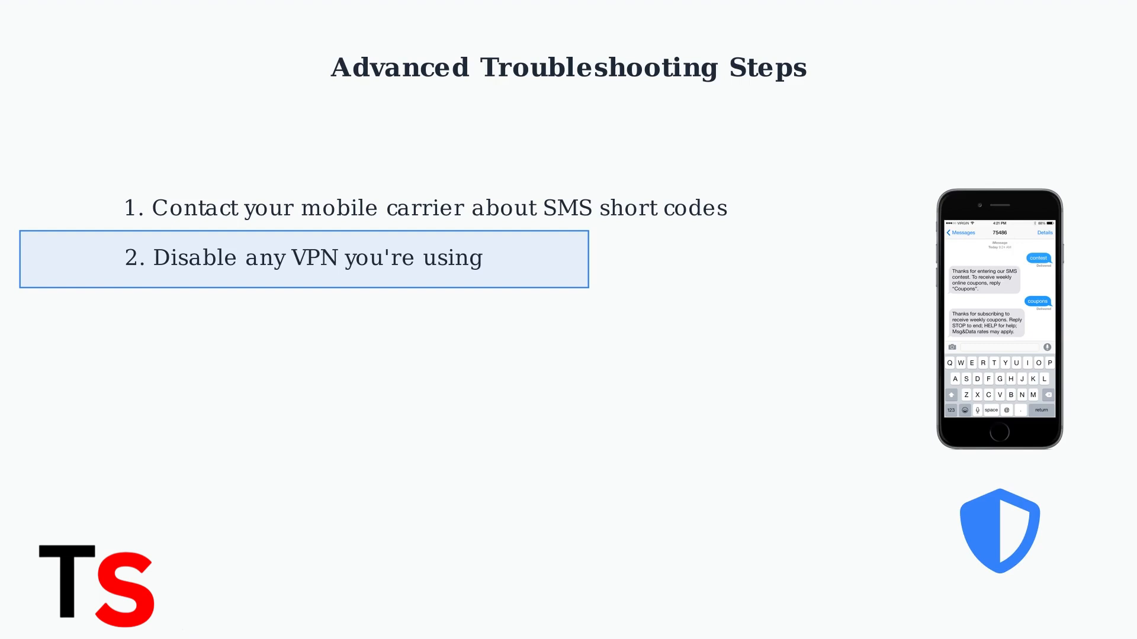